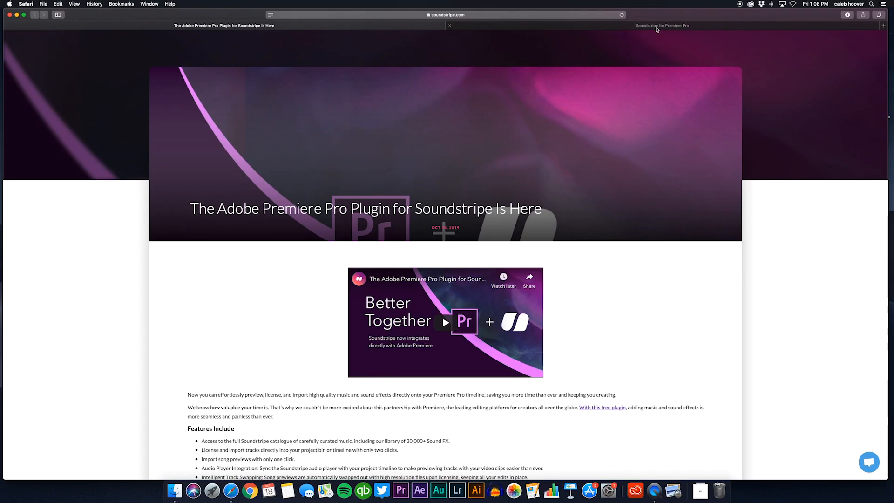
mouse_move(657, 28)
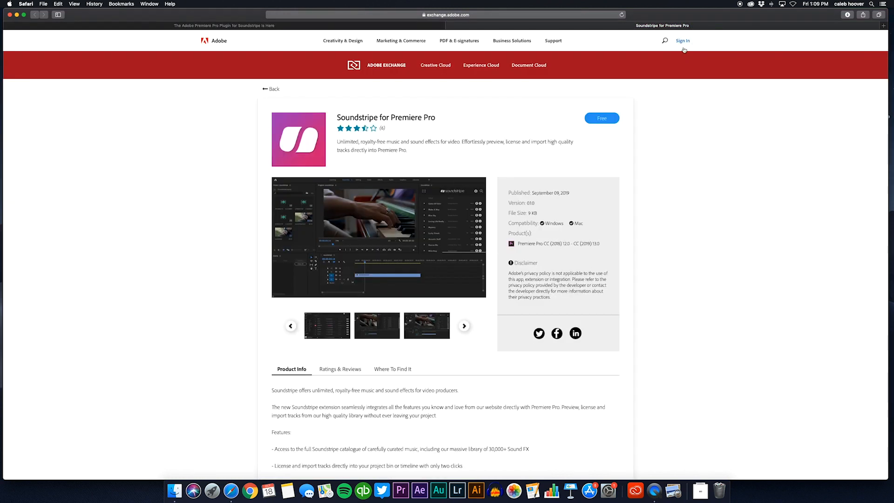
mouse_move(674, 42)
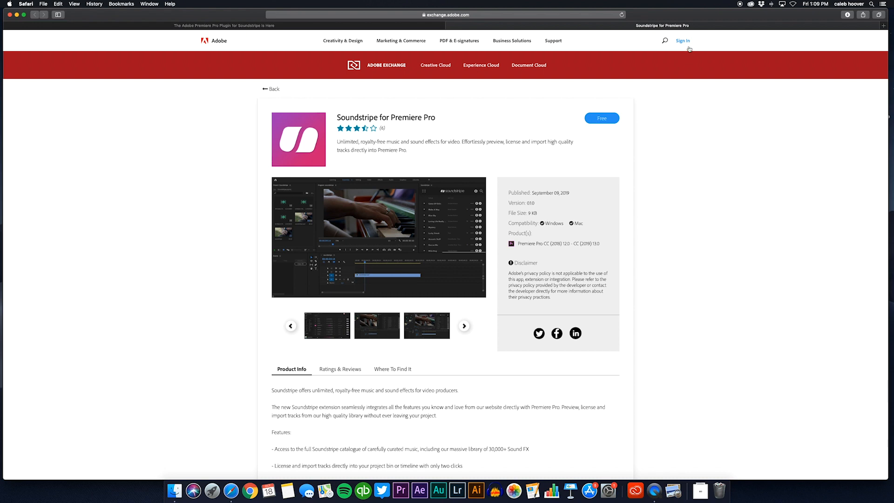
mouse_move(588, 177)
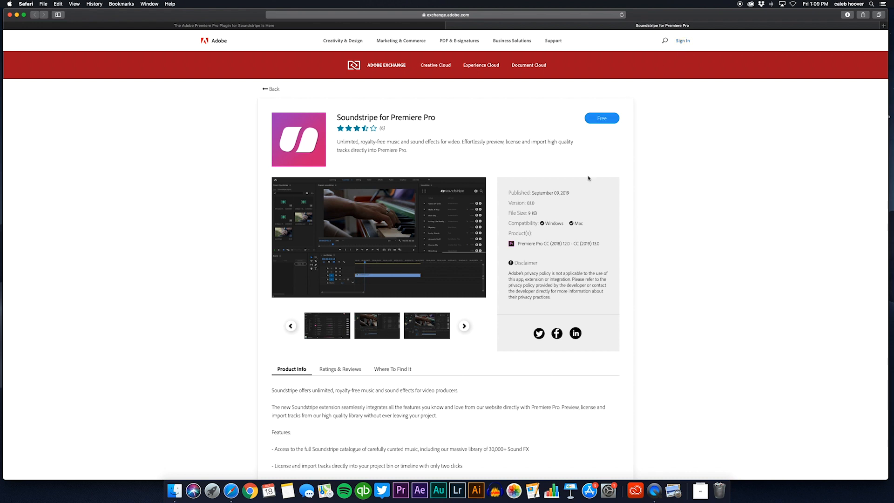
mouse_move(571, 249)
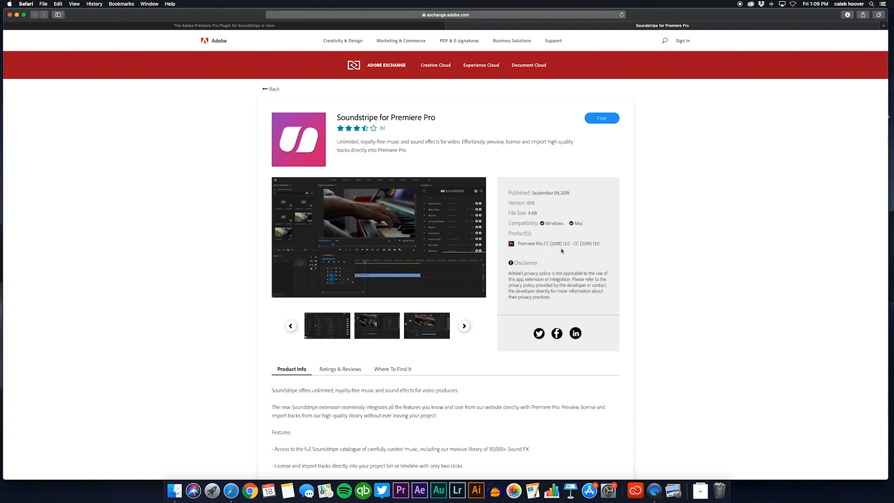
mouse_move(564, 250)
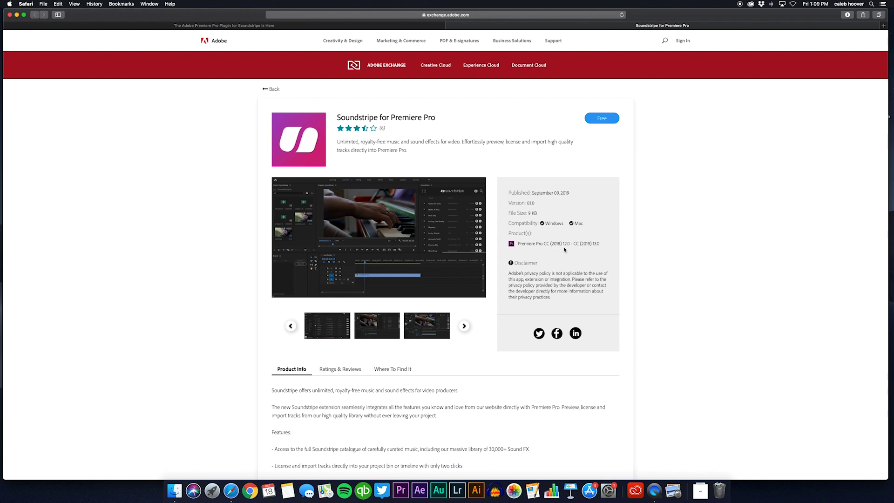
mouse_move(535, 251)
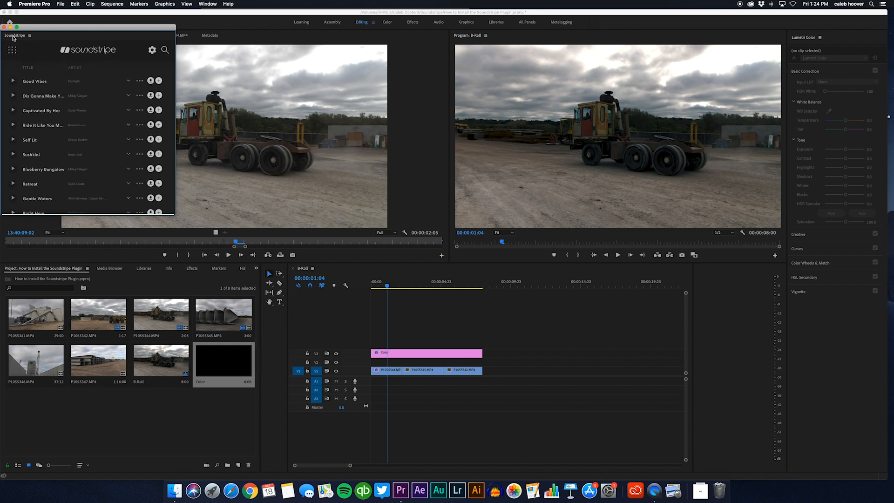
Dock the floating Soundstripe panel into the upper-left group beside the Source monitor.
drag(14, 35, 215, 36)
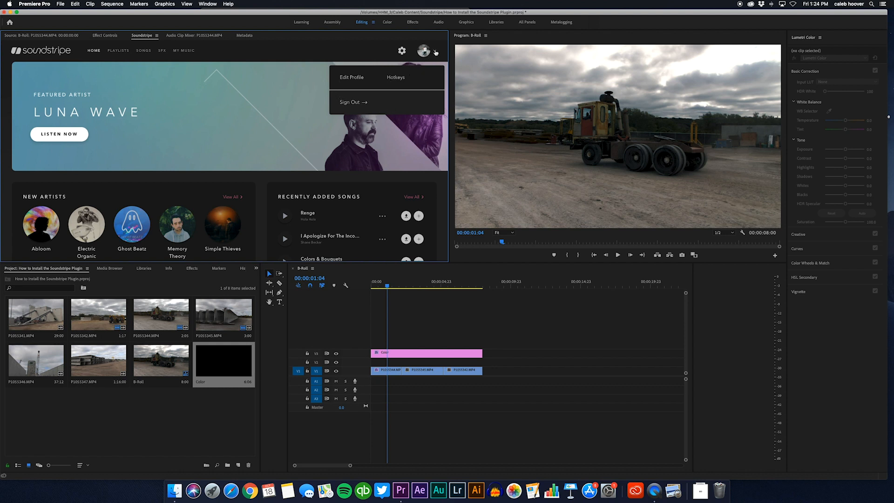
Dismiss the account menu and scroll through the Soundstripe Home page playlists.
click(432, 51)
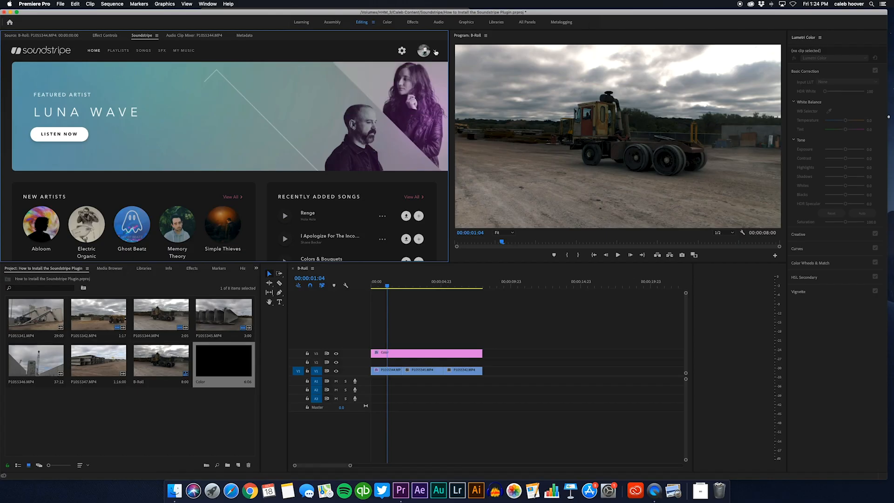
mouse_move(279, 53)
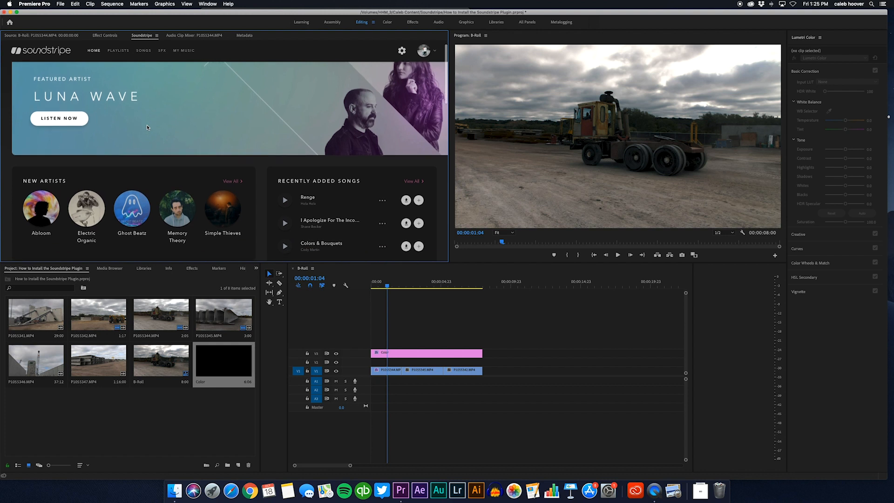
scroll(down, 3)
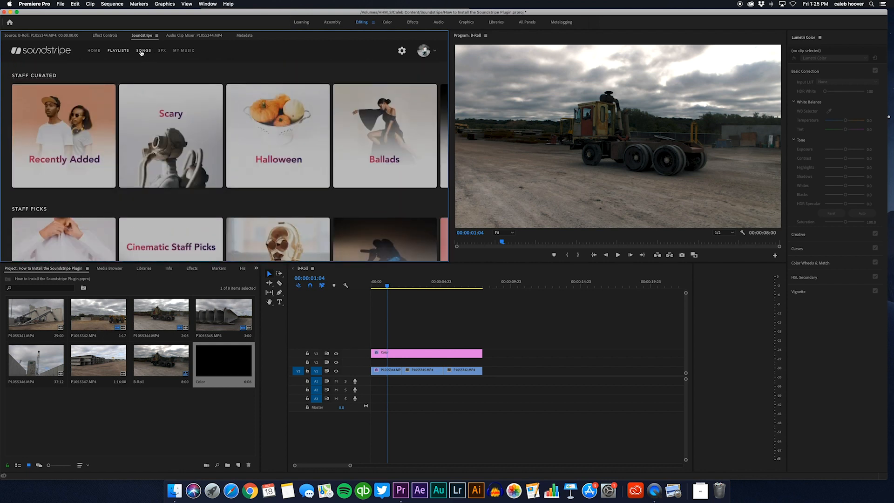
Browse the Songs catalogue, the SFX library and the saved-music options in the Soundstripe panel.
click(143, 50)
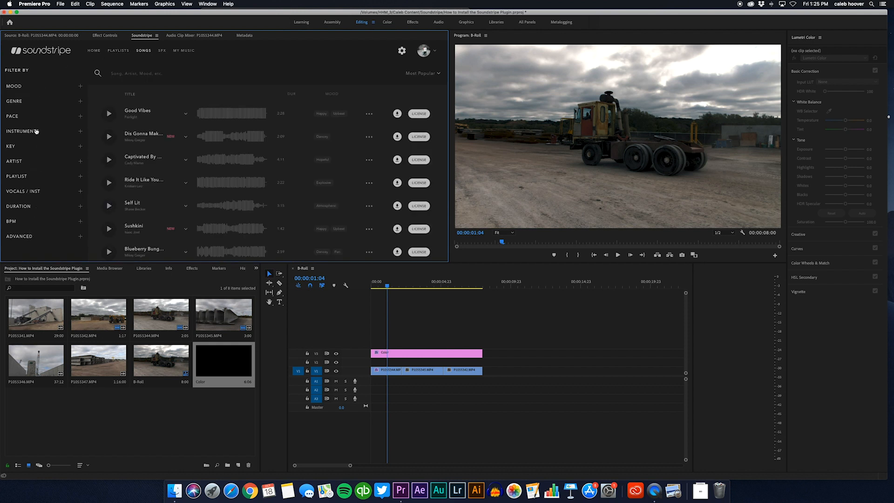
click(162, 50)
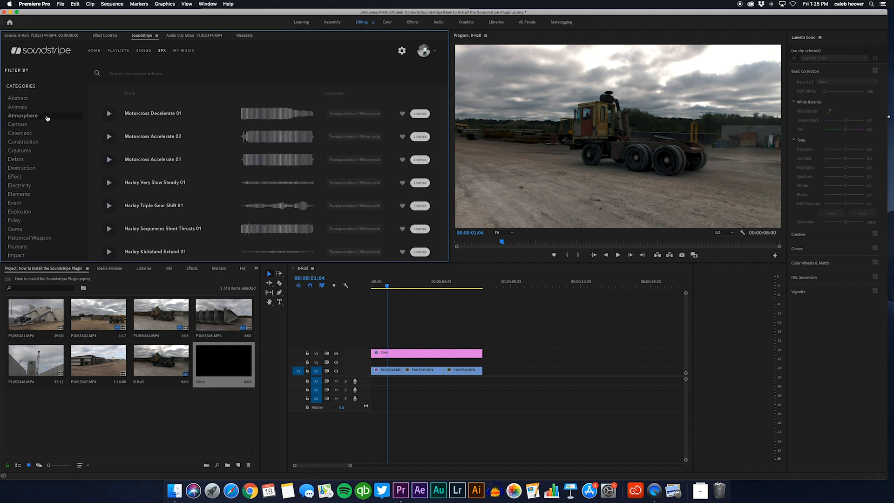
click(184, 50)
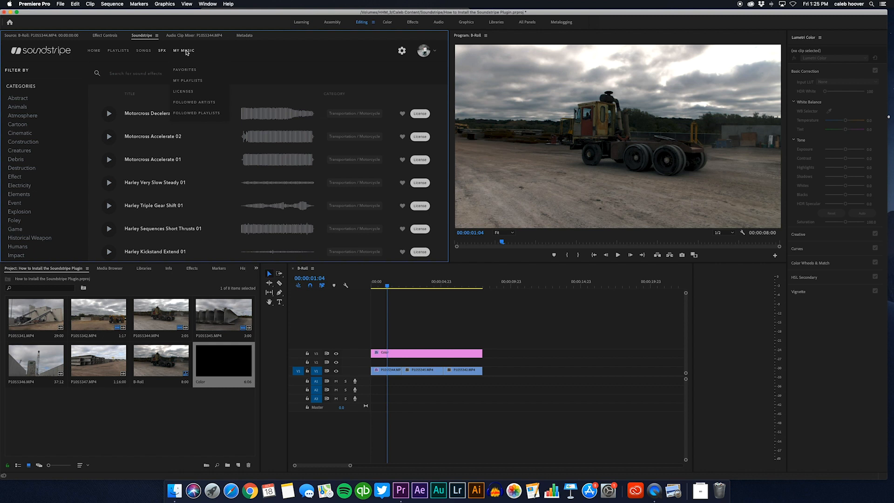
click(185, 50)
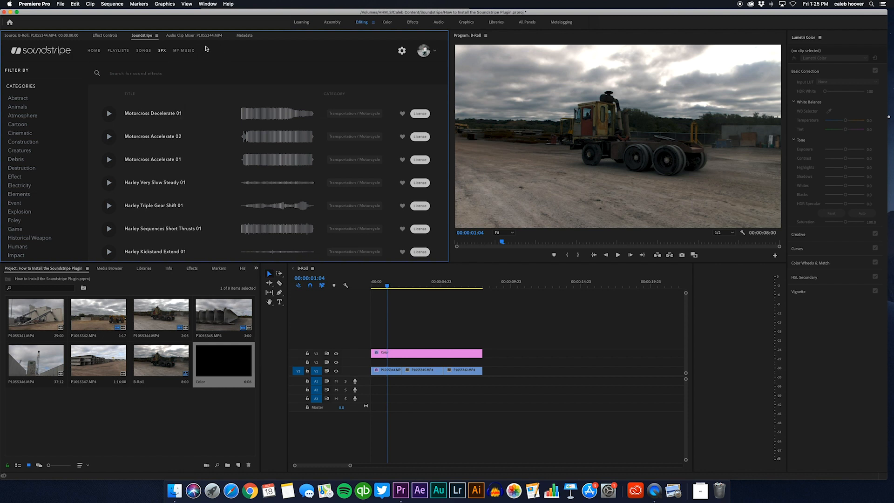
click(184, 50)
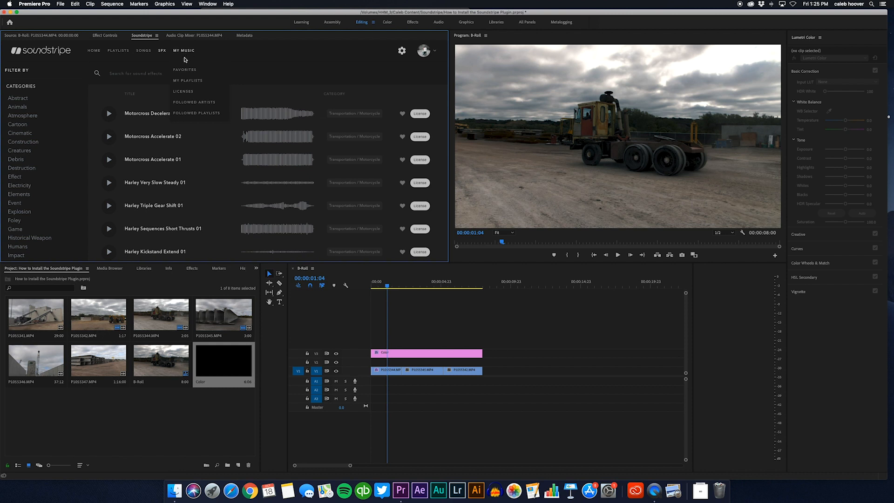
mouse_move(407, 118)
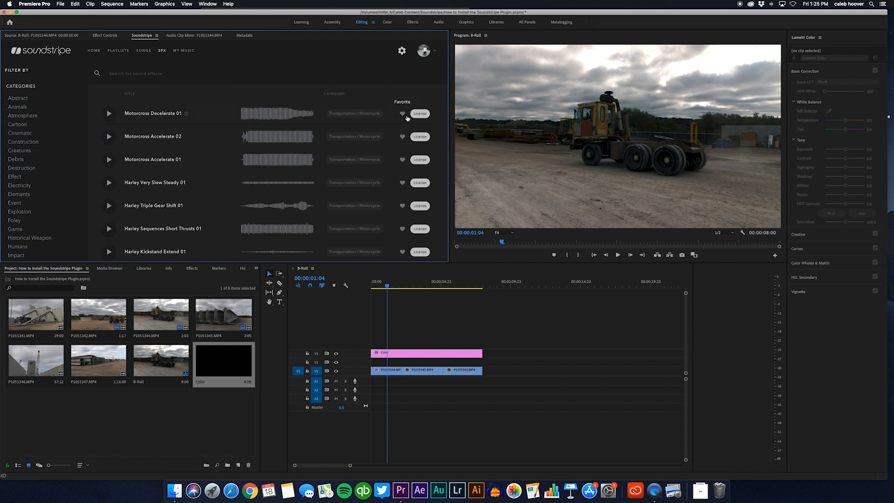
mouse_move(324, 62)
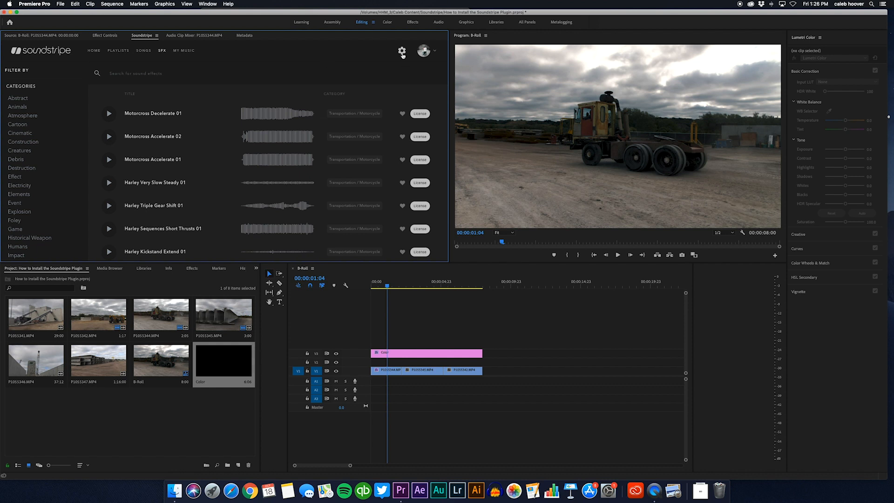
In Soundstripe settings, enable Sync Playback to Timeline and Create New Audio Track on Import.
click(401, 51)
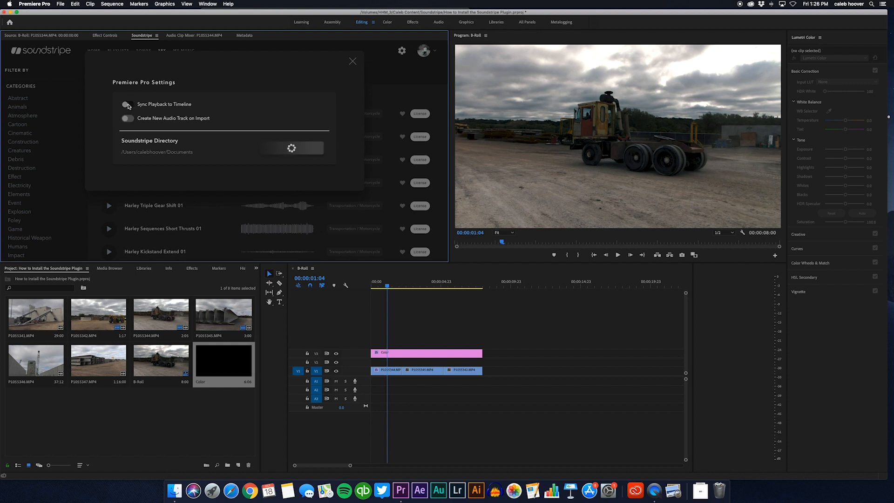
click(127, 104)
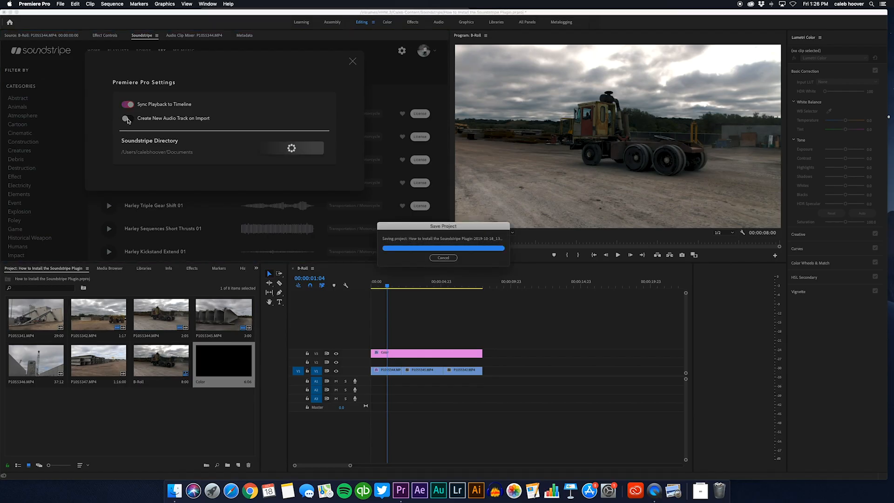
click(128, 118)
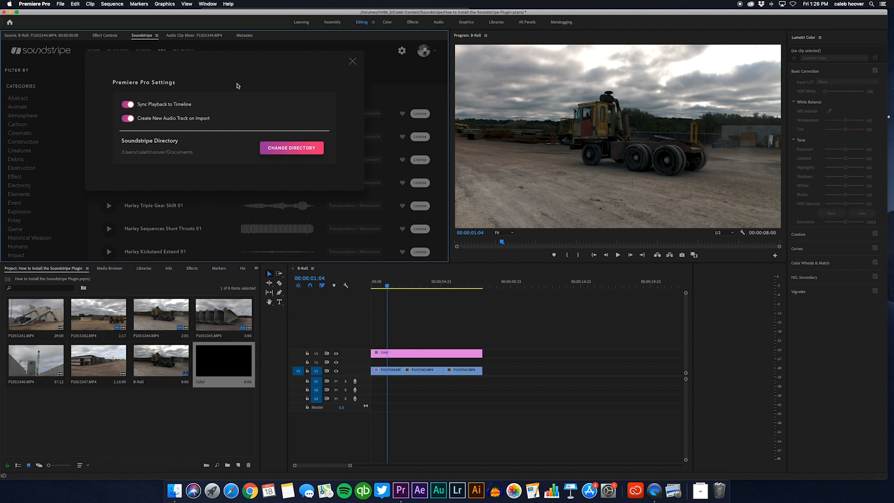
mouse_move(195, 146)
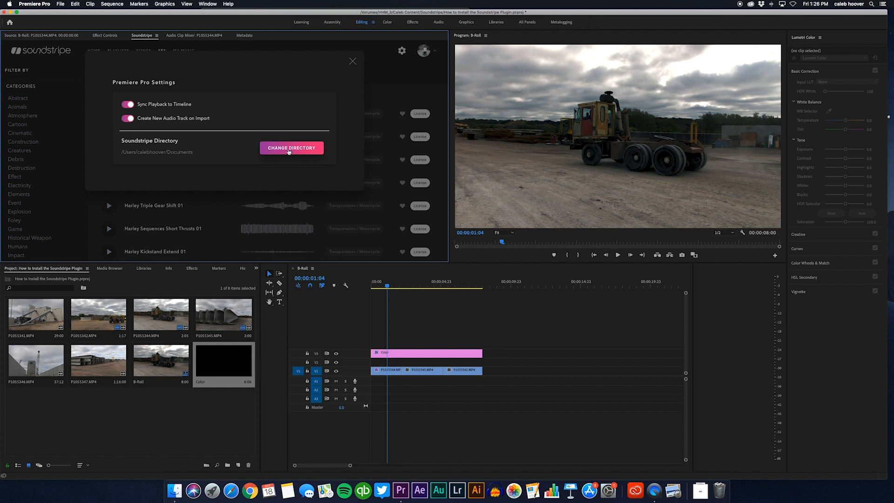
mouse_move(311, 151)
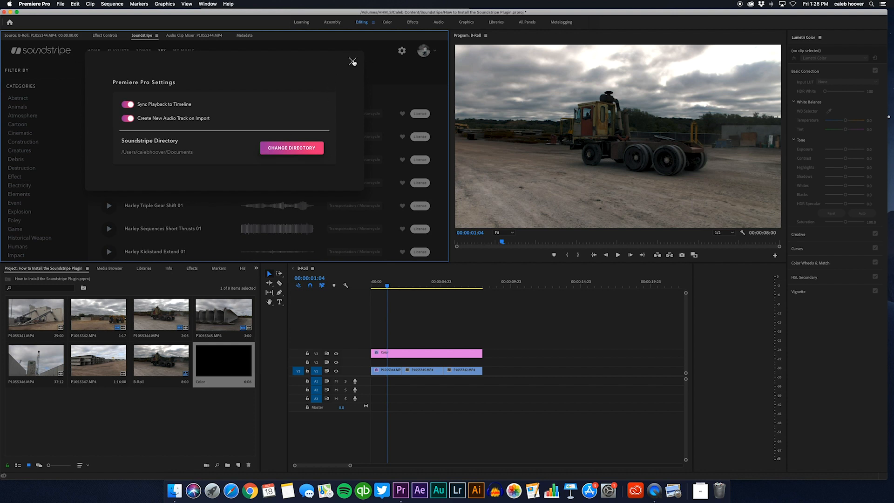
Return to the Songs list and import the watermarked Good Vibes track onto a new audio track.
click(352, 62)
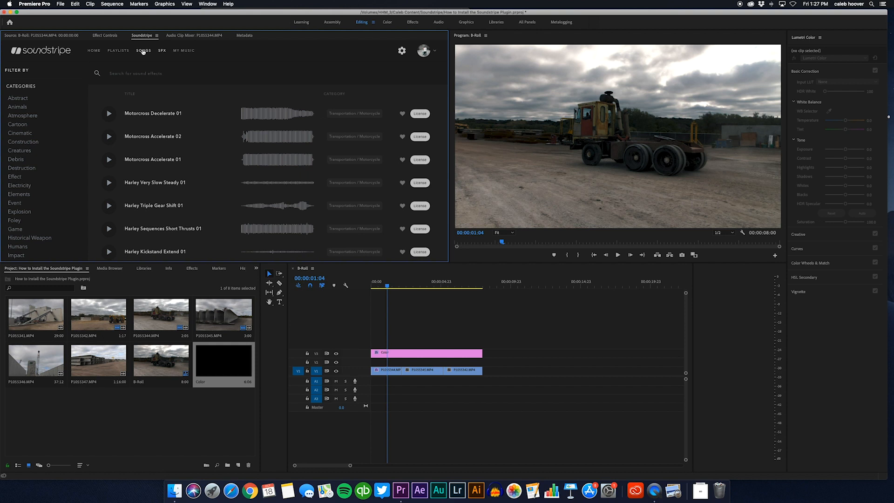
click(143, 50)
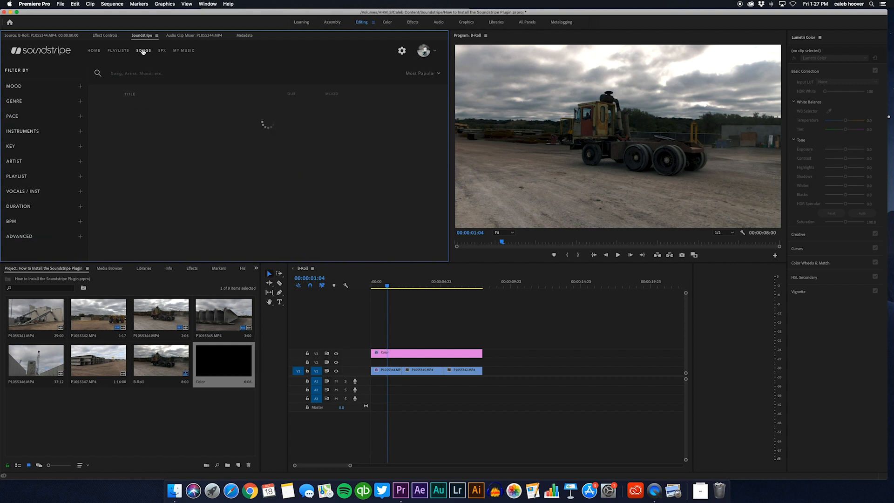
click(143, 50)
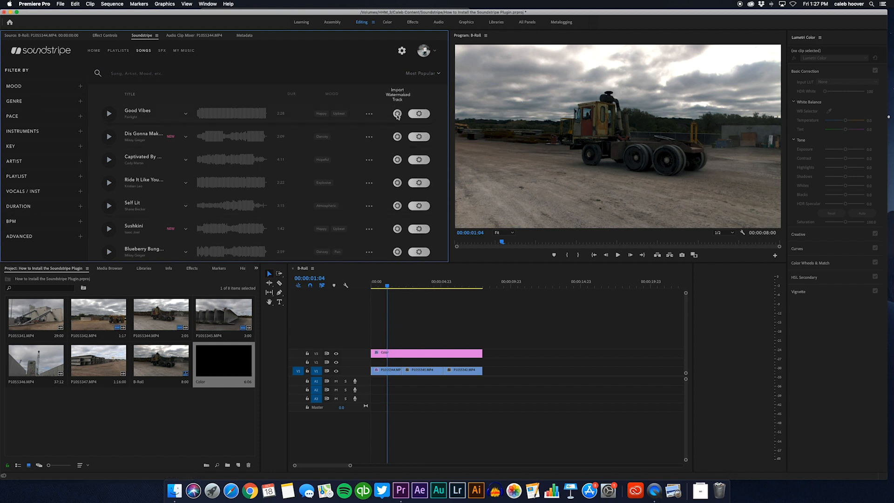
click(396, 113)
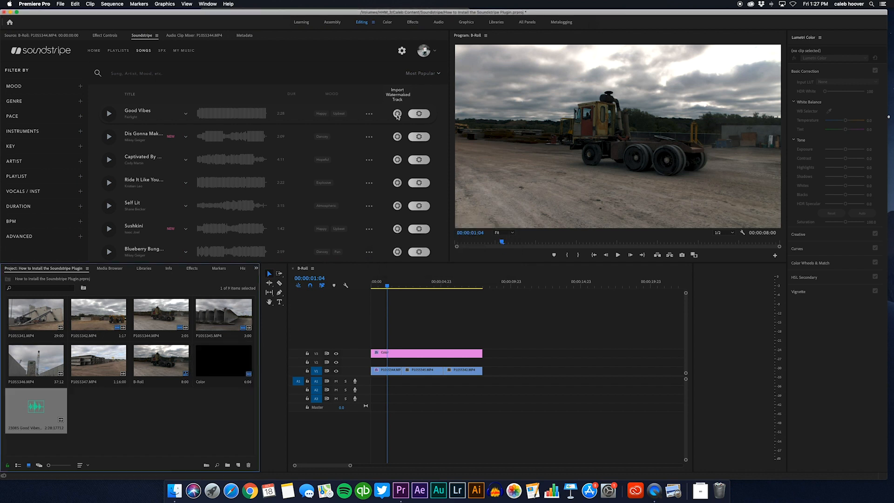
click(397, 113)
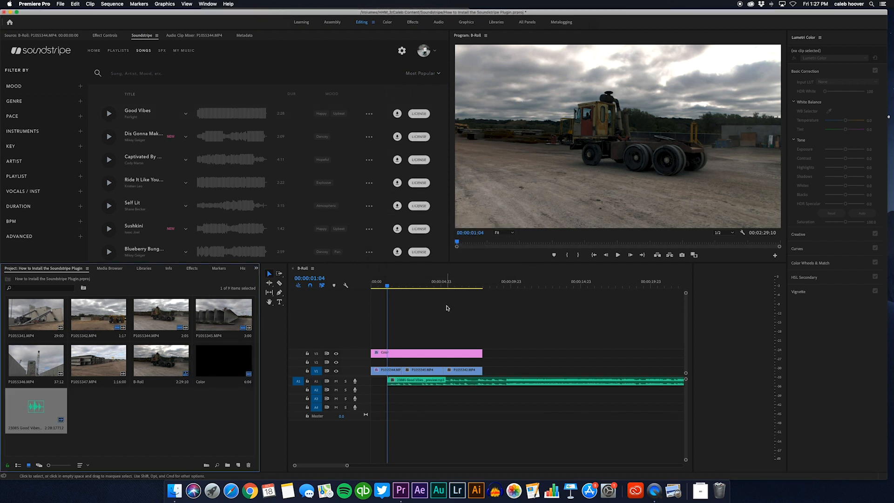
mouse_move(414, 386)
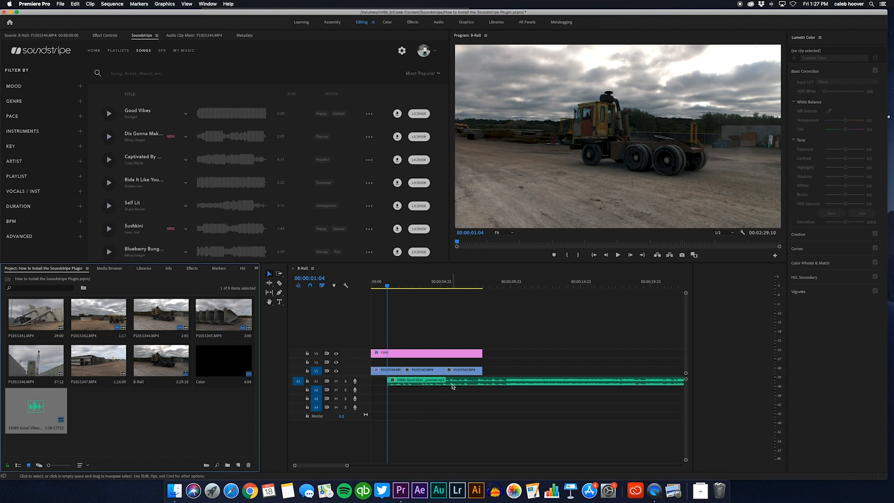
License Good Vibes as a YouTube Creator single-use project and import the WAV version.
click(419, 114)
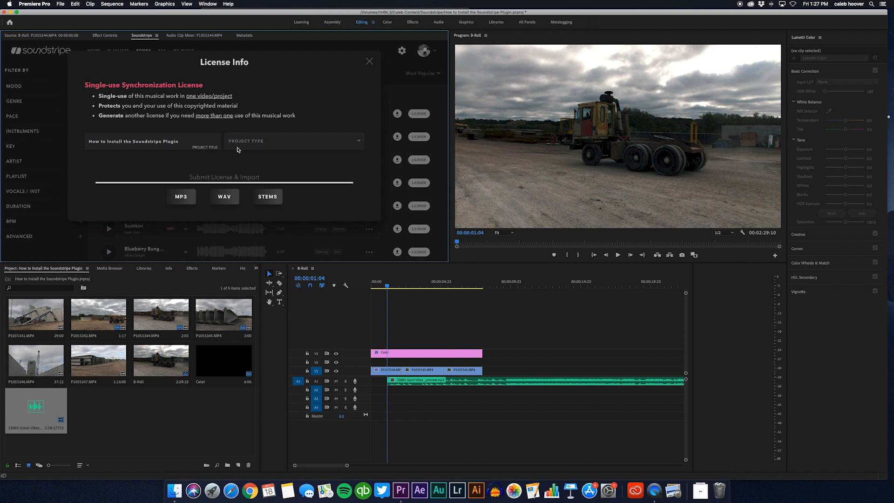
click(293, 141)
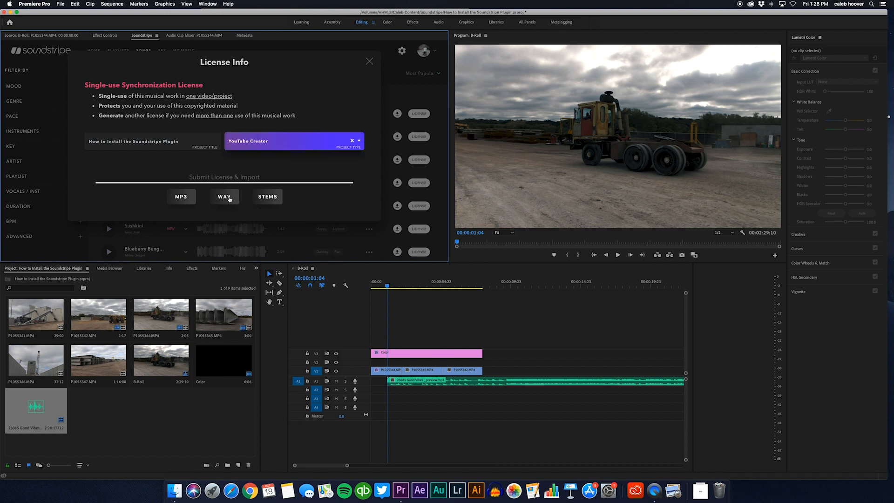
click(369, 61)
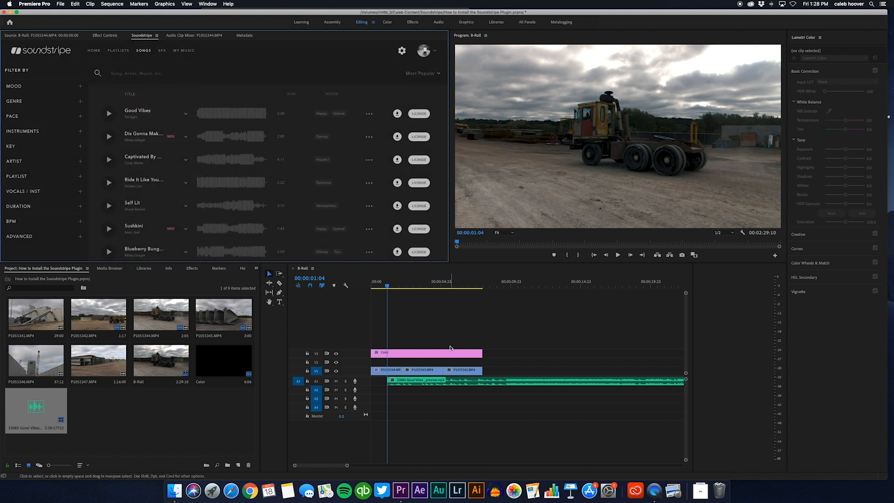
mouse_move(448, 320)
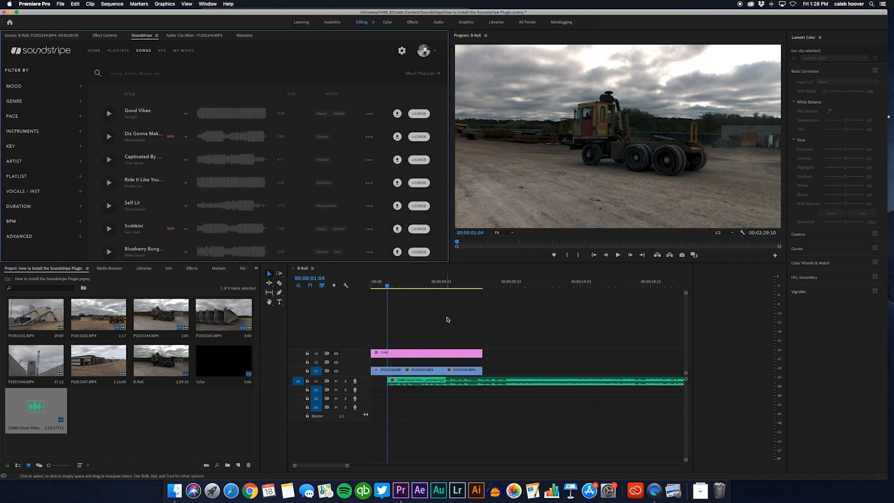